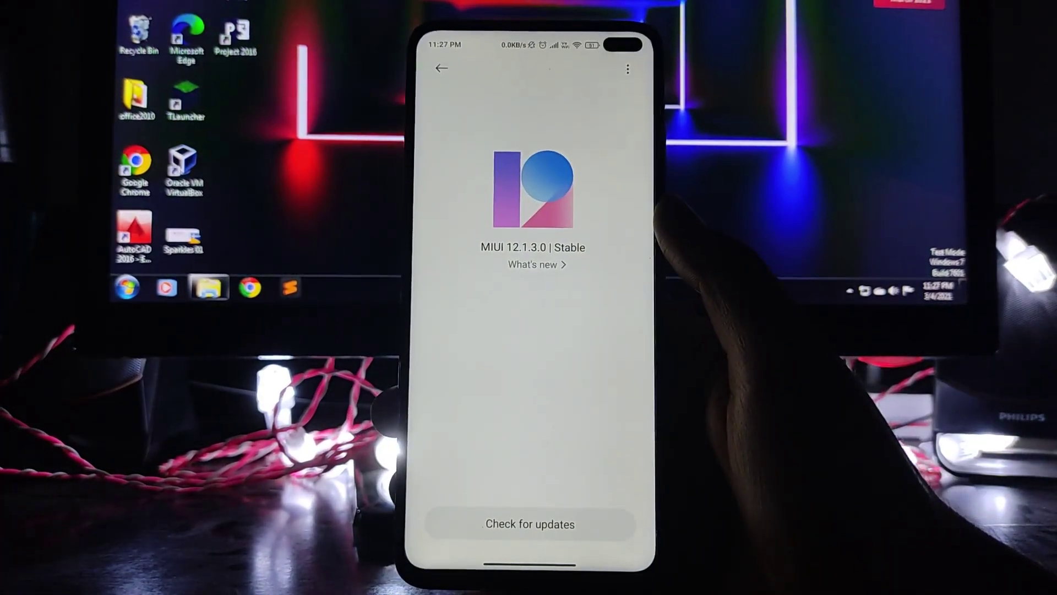
Show the MIUI V12.1.3.0.RGHINXM changelog with the February 2021 Android security patch.
{"action": "left_click", "coordinate": [536, 265]}
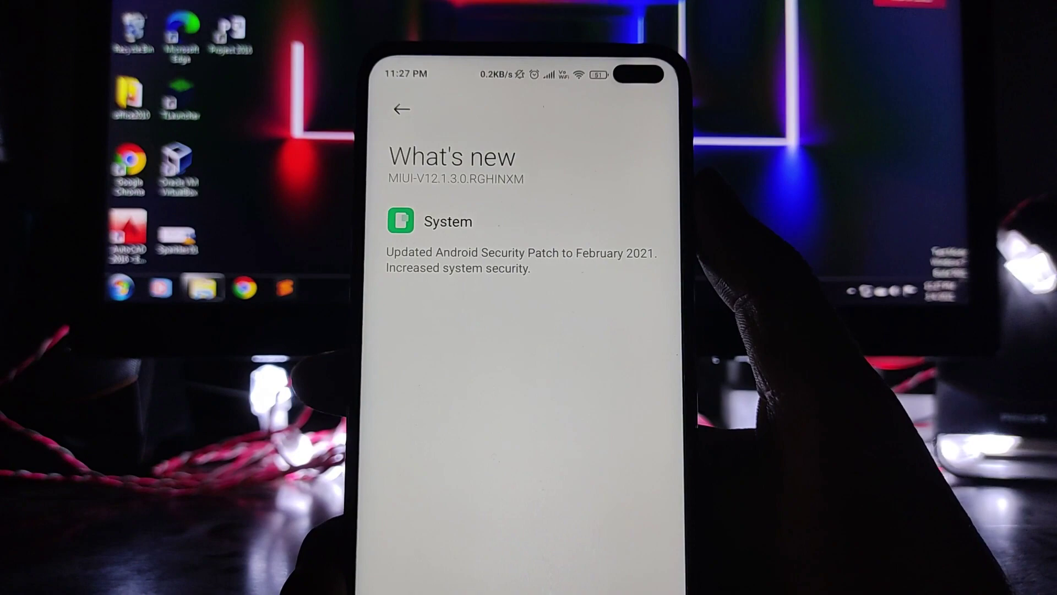
{"action": "left_click", "coordinate": [401, 109]}
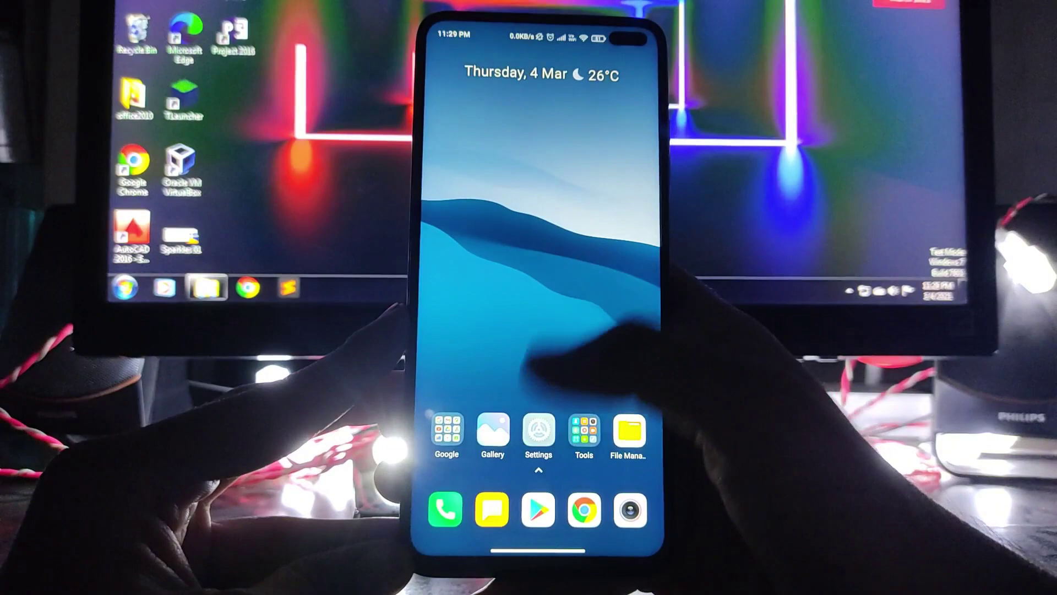
Bring up the Settings main list with About phone, Wi-Fi and Bluetooth entries.
{"action": "left_click", "coordinate": [537, 429]}
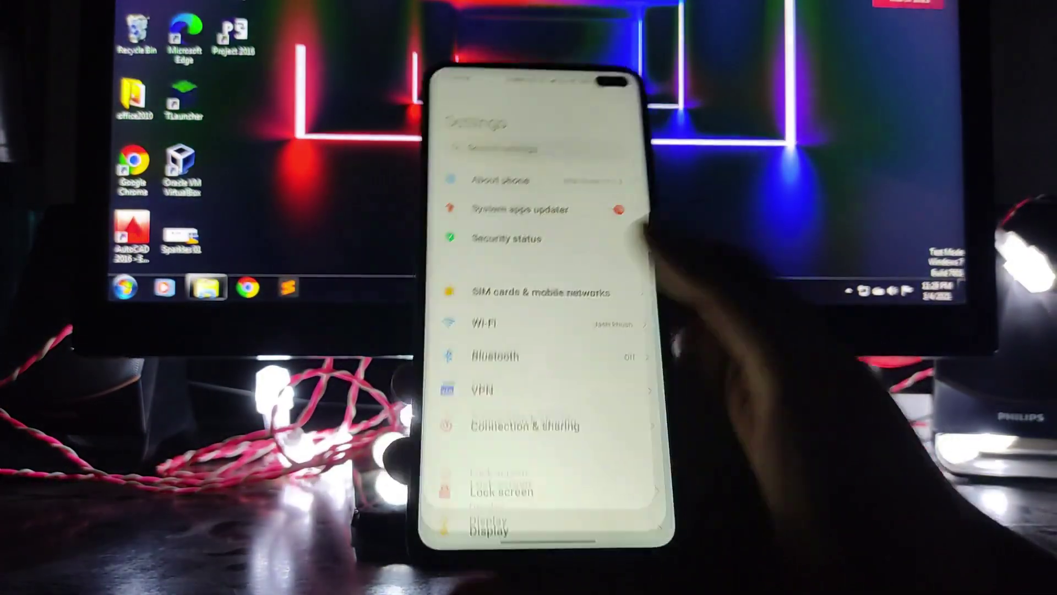